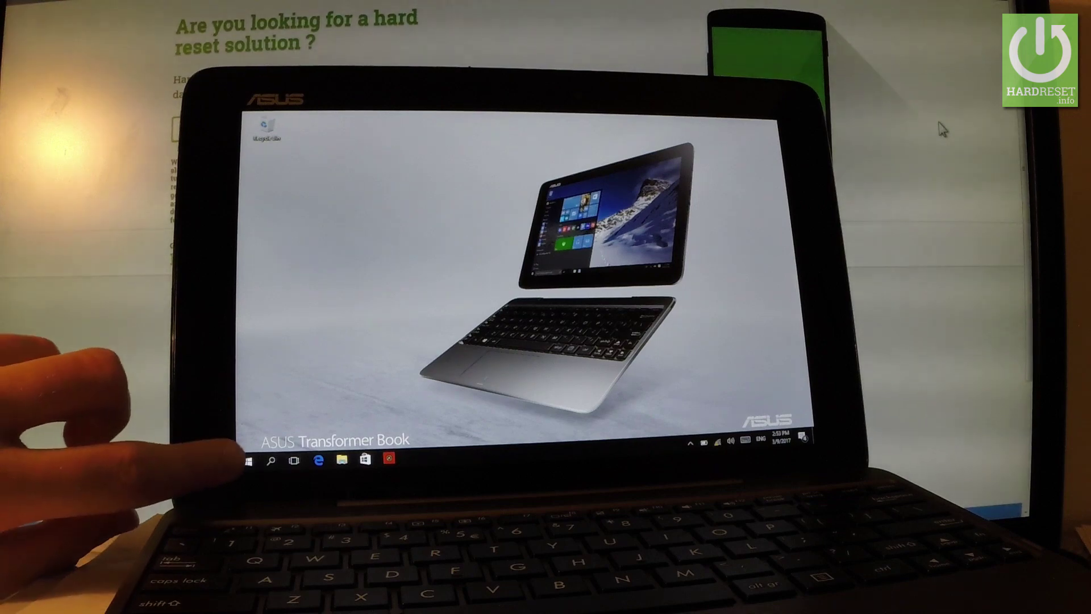
Open the Start menu's power options to restart into the recovery environment.
click(247, 462)
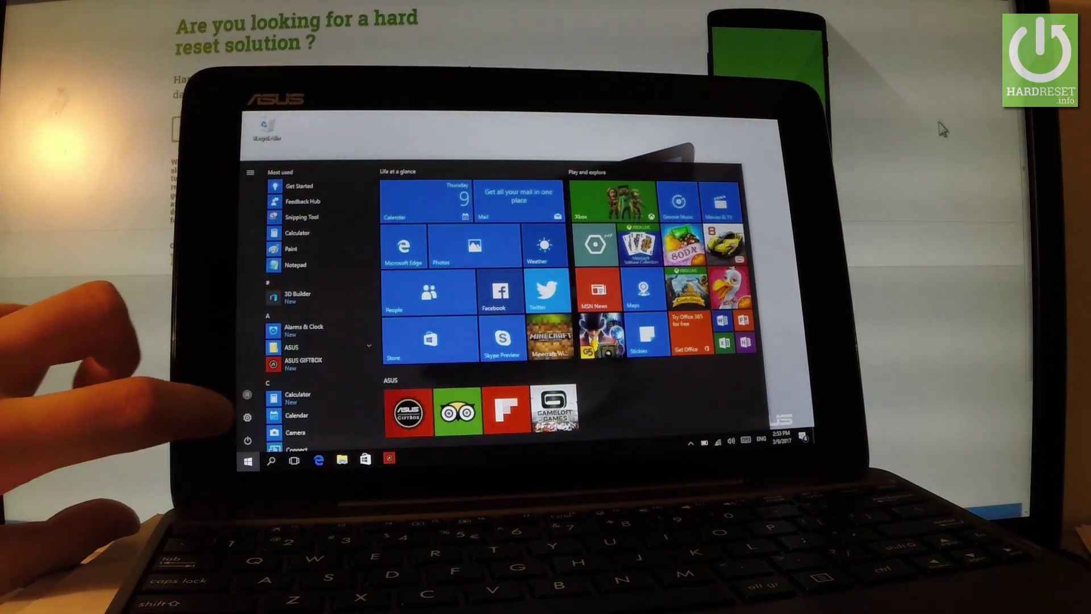
click(246, 438)
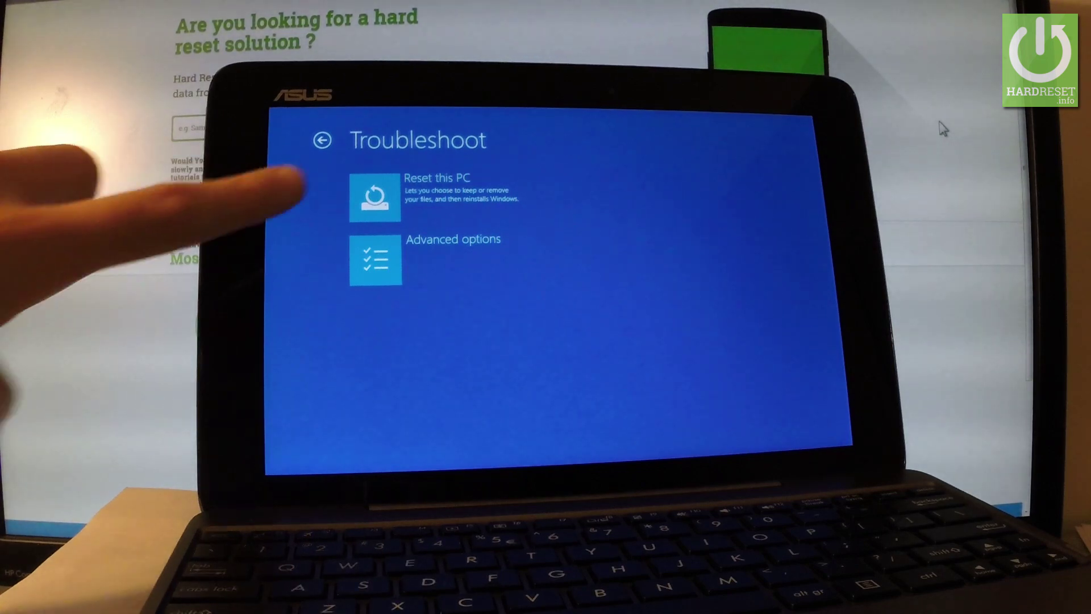
Choose Reset this PC on the Troubleshoot screen.
click(375, 197)
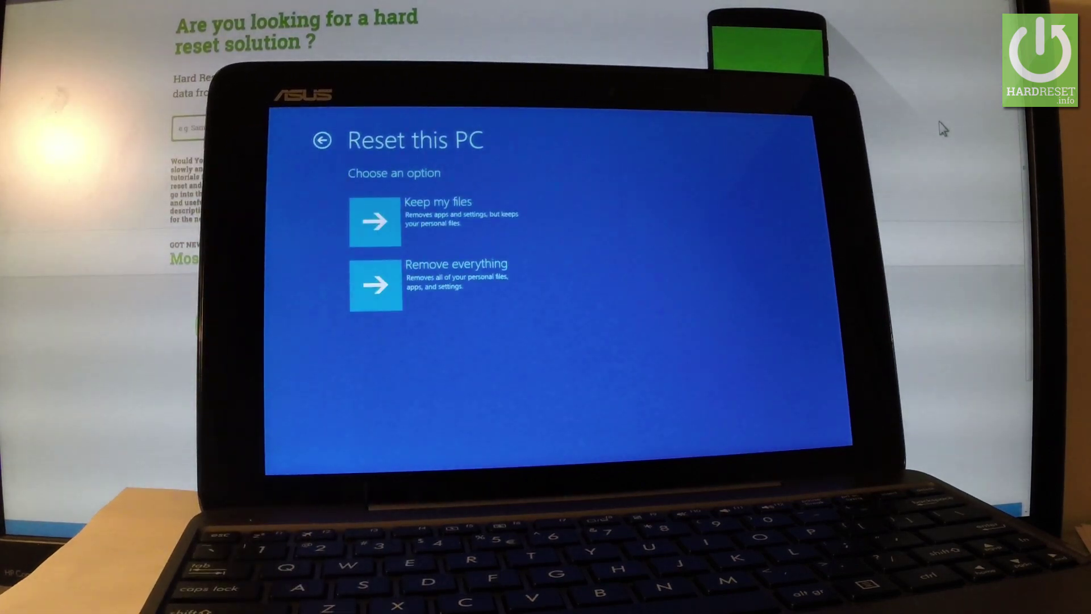